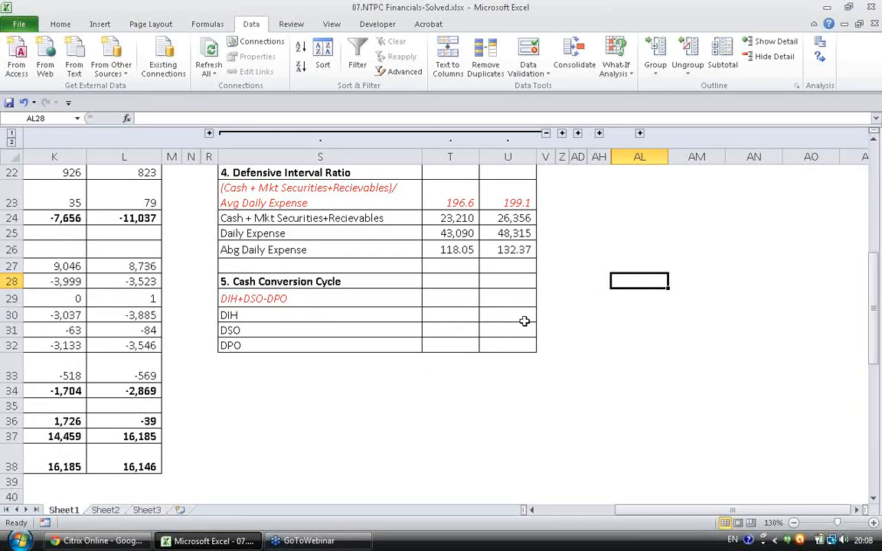
mouse_move(772, 209)
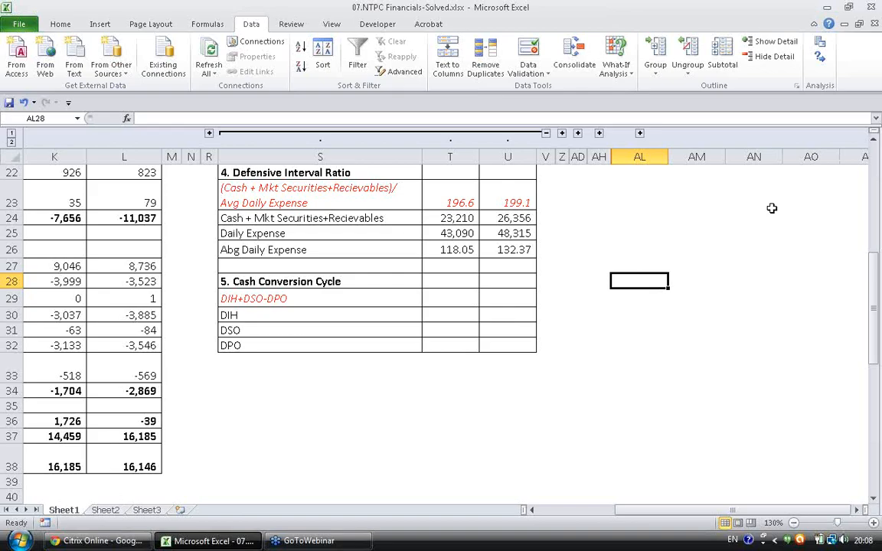
- Switch from the Sheet1 ratio table to the empty Sheet2
click(105, 509)
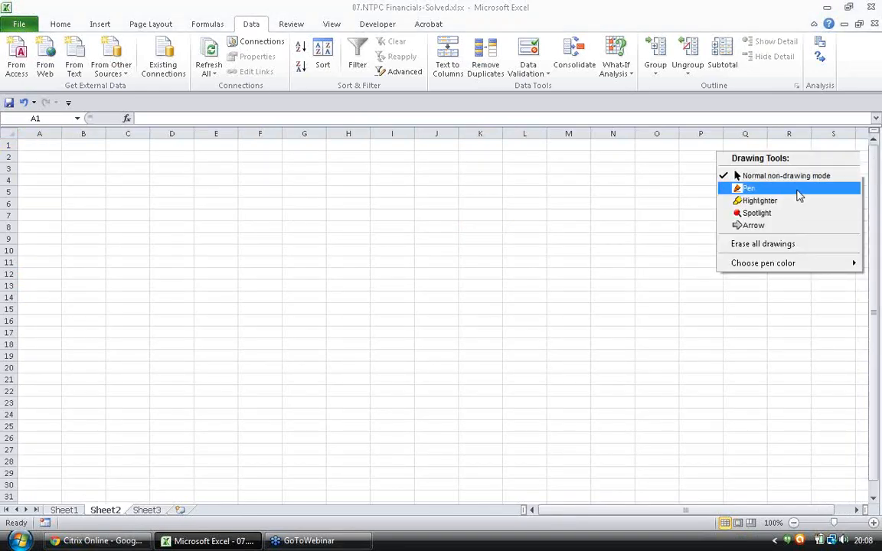
- With the pen, handwrite 'CCC → how long do funds tie Biz' across the top of Sheet2
click(749, 188)
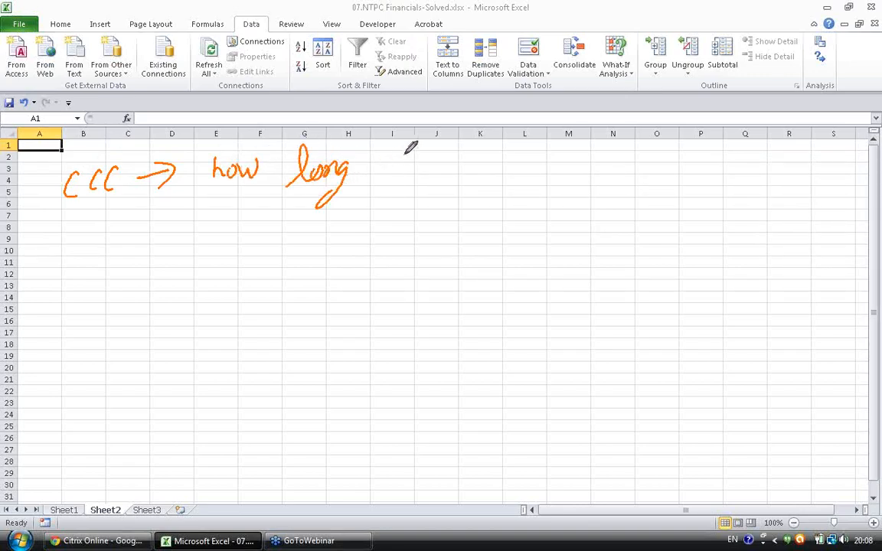
drag(390, 160, 425, 177)
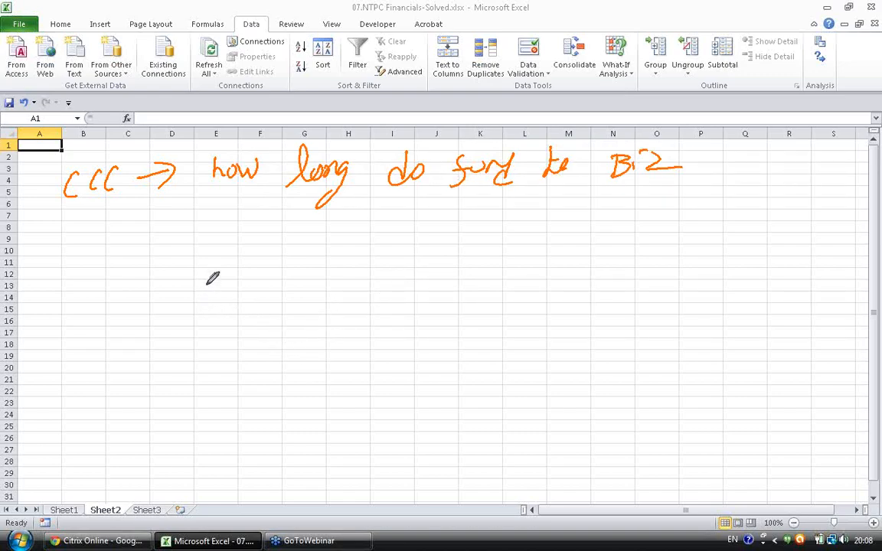
mouse_move(233, 272)
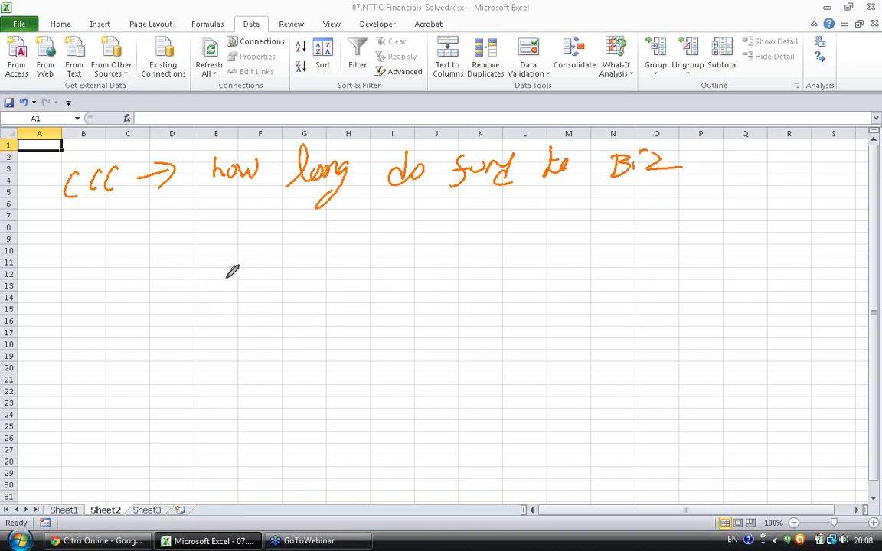
mouse_move(182, 271)
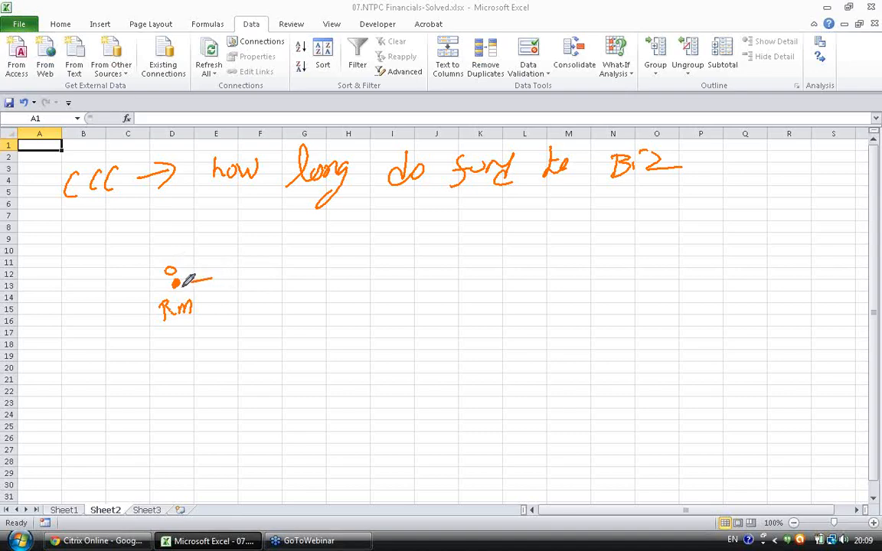
- Sketch a timeline from RM at 0, marking Pay at 8, sale at 10, collection at 15
drag(184, 281, 390, 240)
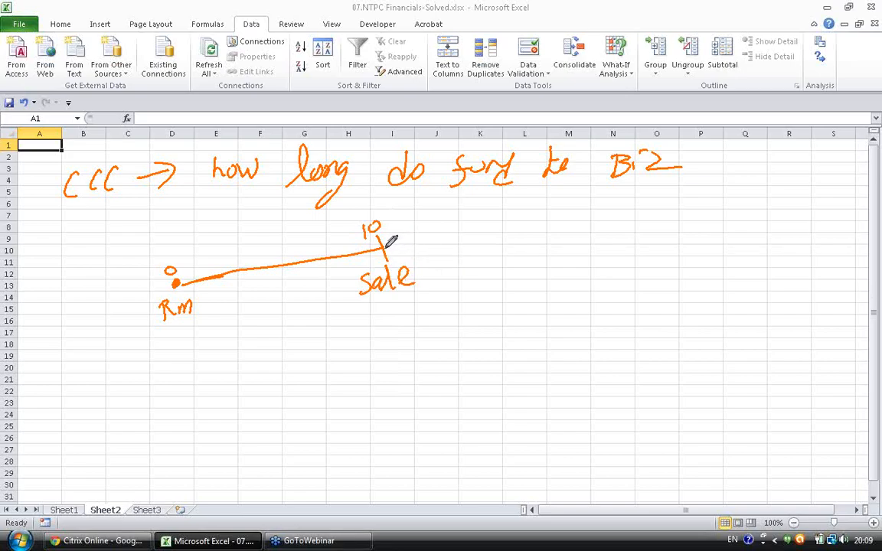
drag(385, 243, 490, 222)
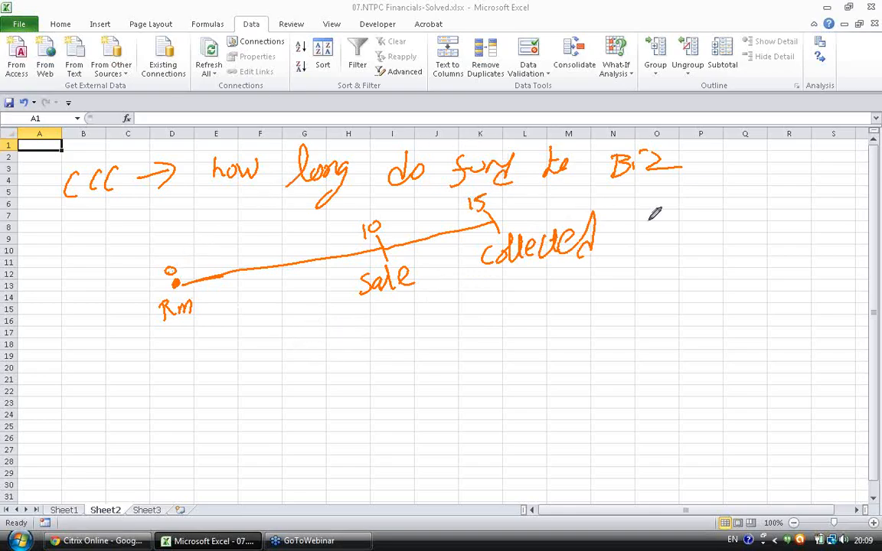
mouse_move(657, 204)
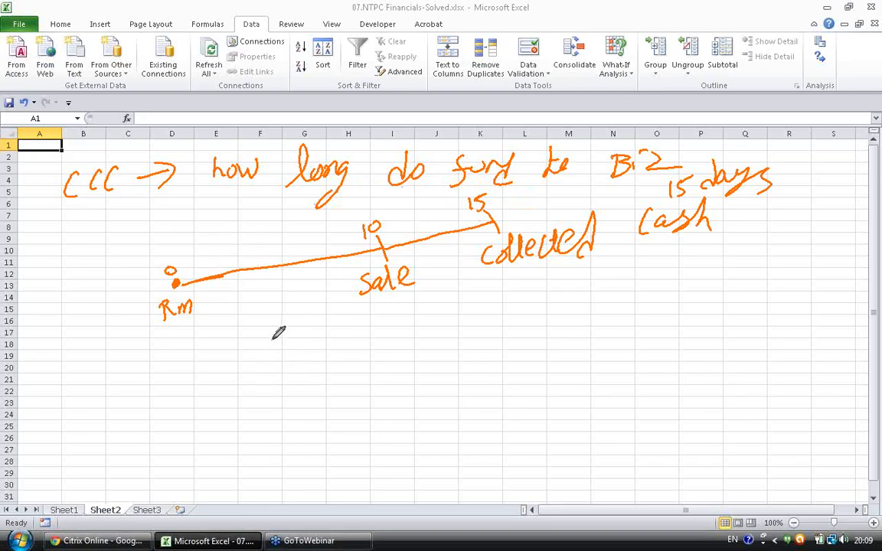
mouse_move(222, 321)
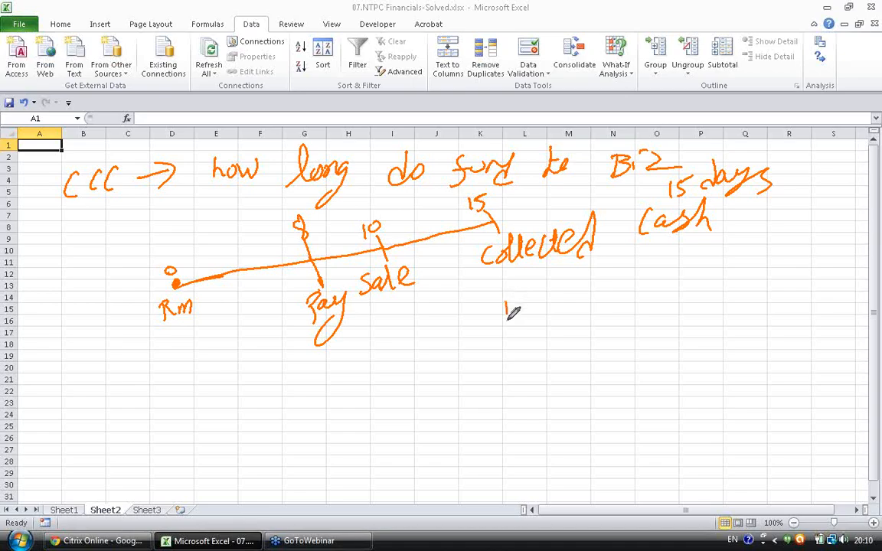
- Handwrite '15 − 8 = 7 days' with a bracket from Pay at 8 to collection at 15
drag(506, 314, 559, 306)
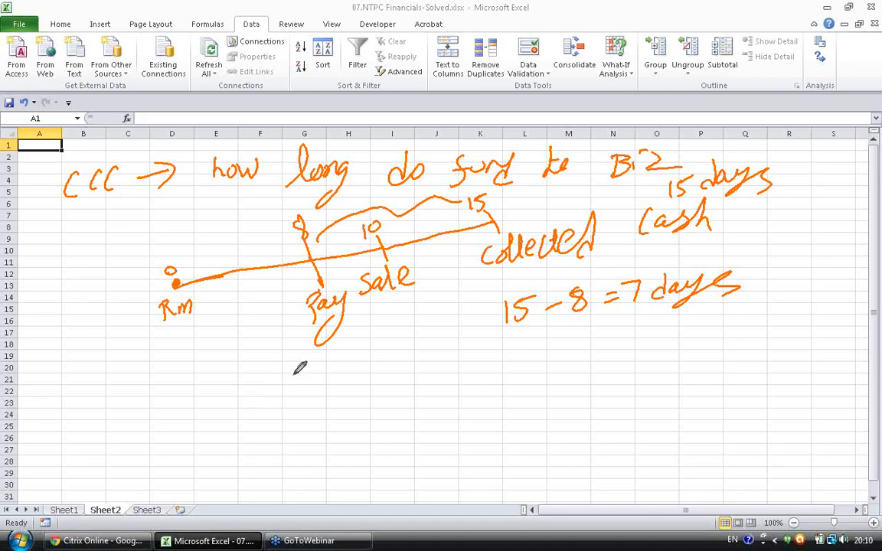
mouse_move(278, 292)
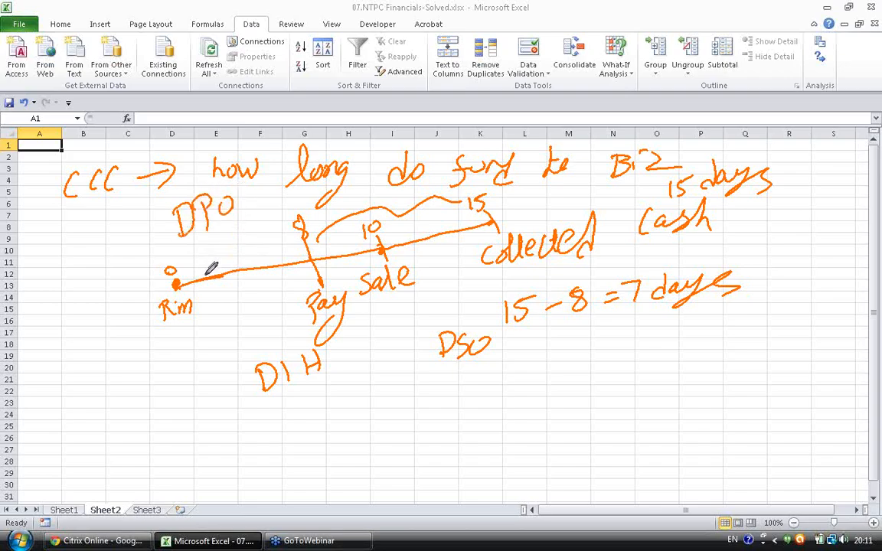
mouse_move(349, 436)
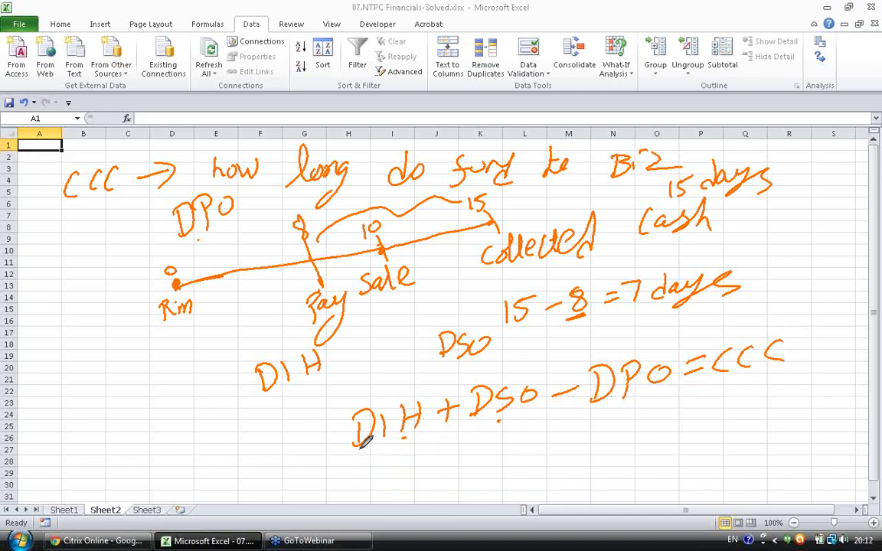
- Underline DIH + DSO in 'DIH + DSO − DPO = CCC' and add a note beneath
drag(360, 452, 513, 421)
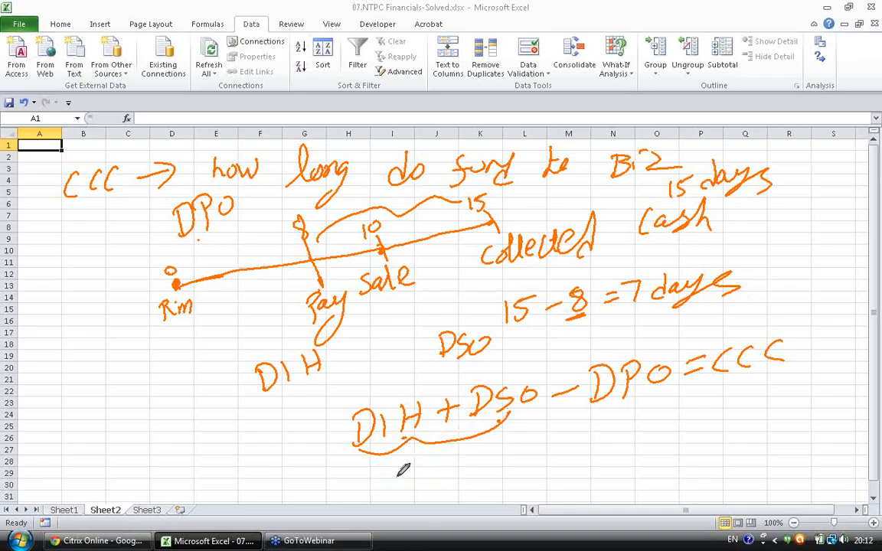
drag(398, 459, 375, 482)
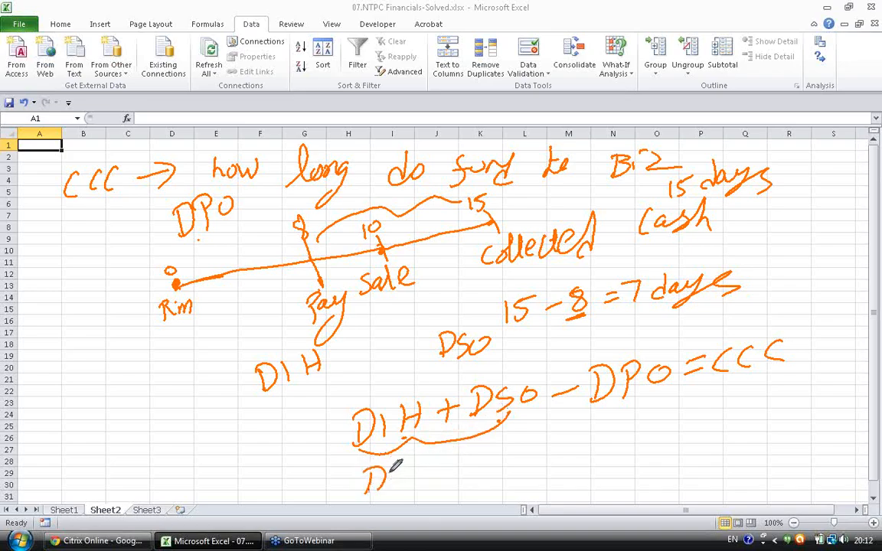
drag(375, 475, 459, 475)
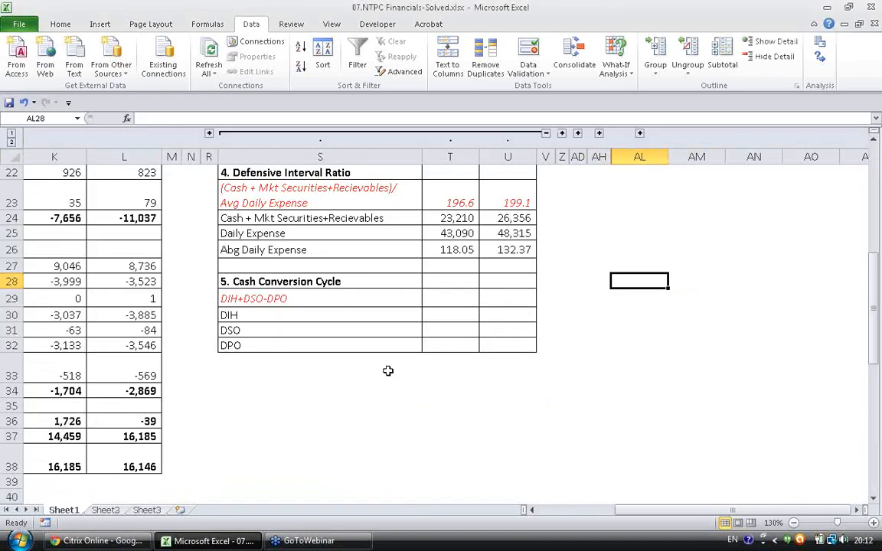
- Link the 2011 DIH cell to the Days Inventory in hand figure (33.41)
click(450, 314)
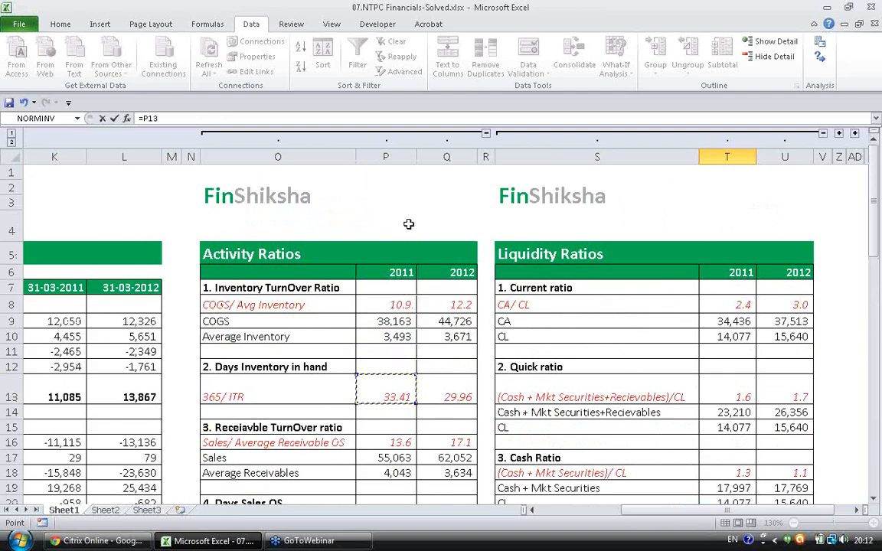
click(385, 442)
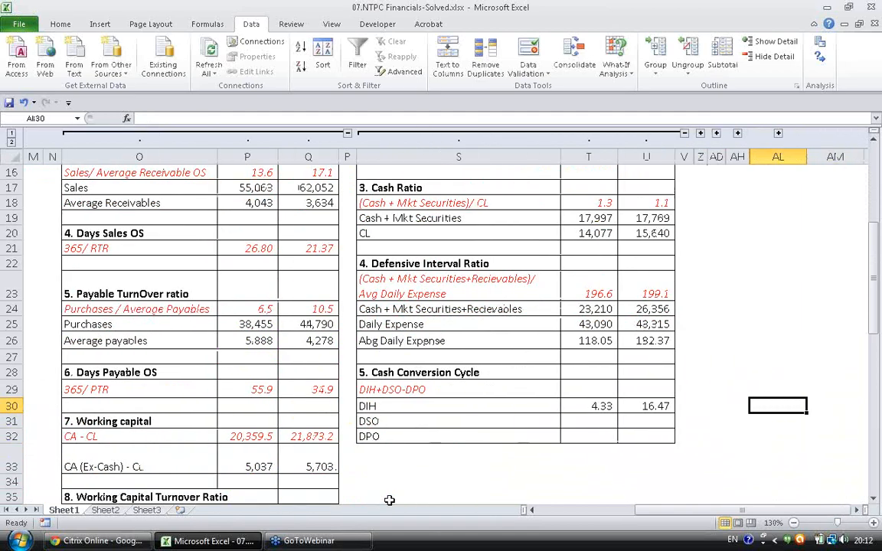
click(588, 406)
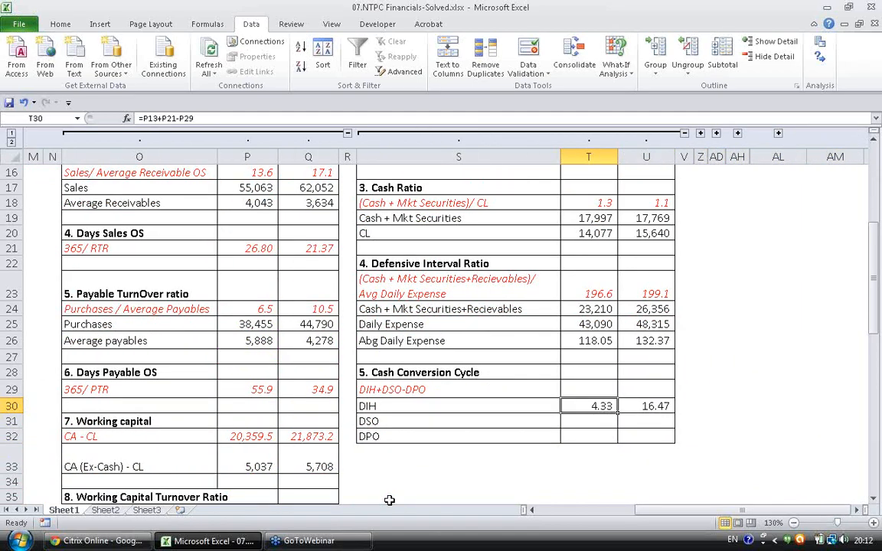
click(247, 172)
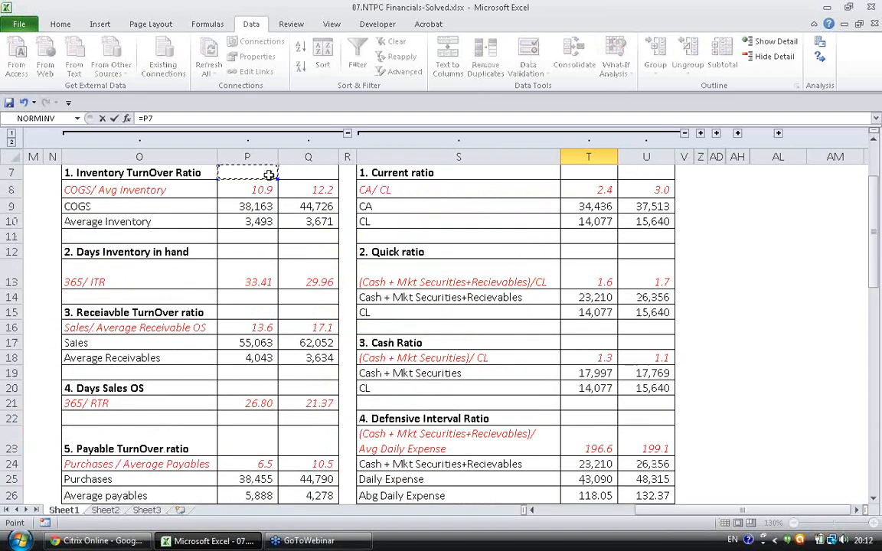
scroll(down, 3)
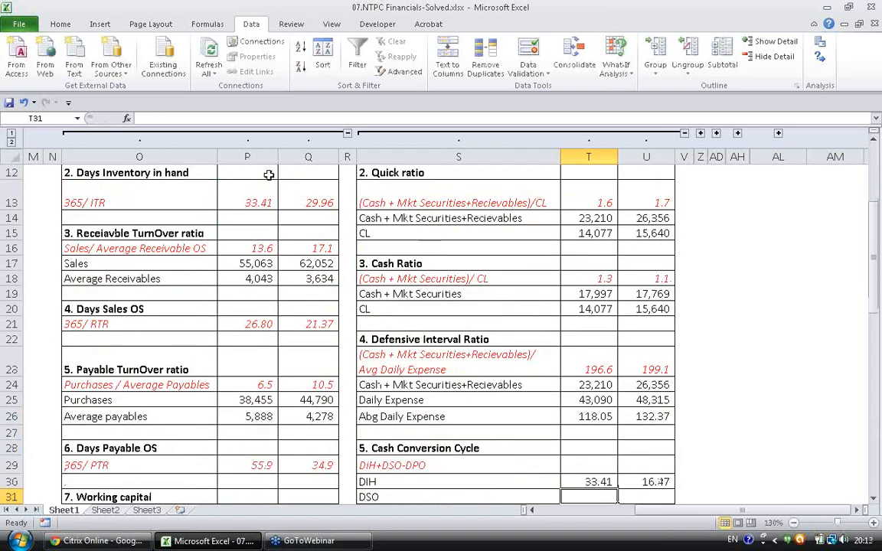
- Link DPO to Days Payable OS and build the DIH + DSO − DPO total formula
text(=)
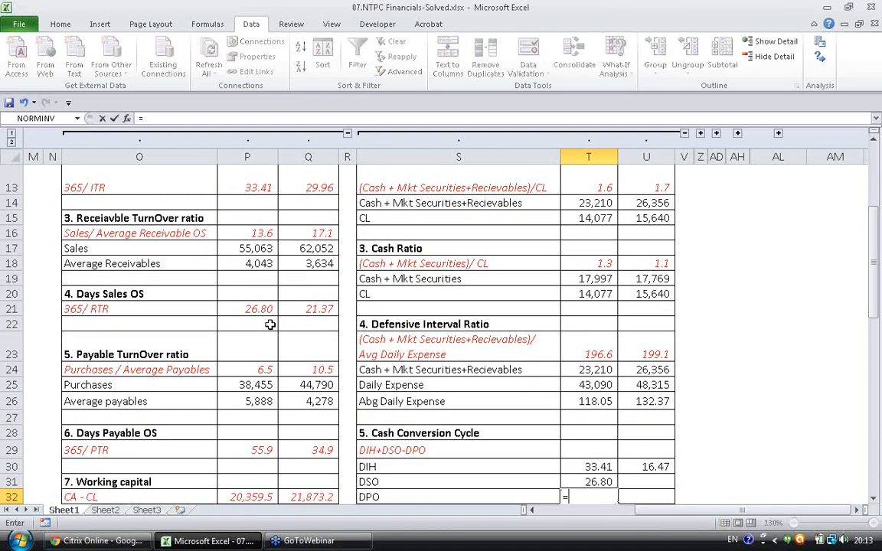
click(248, 449)
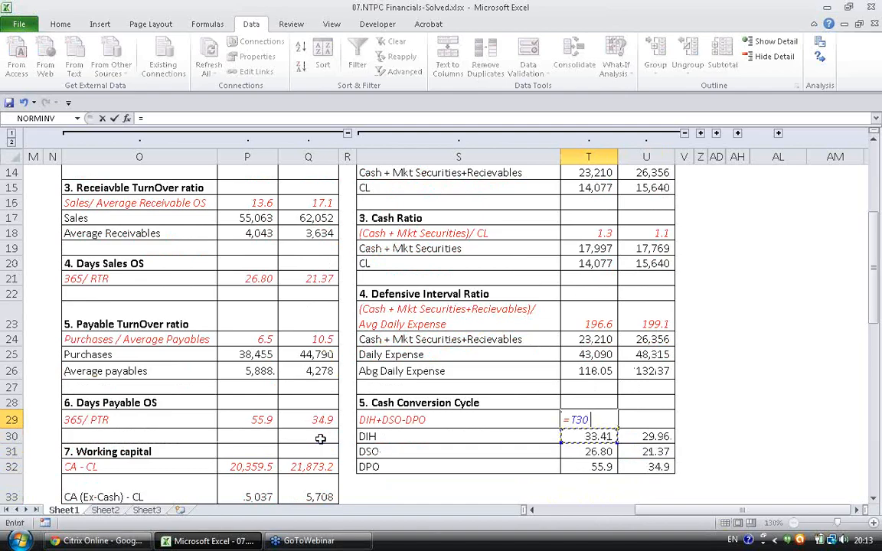
text(+T31-T32)
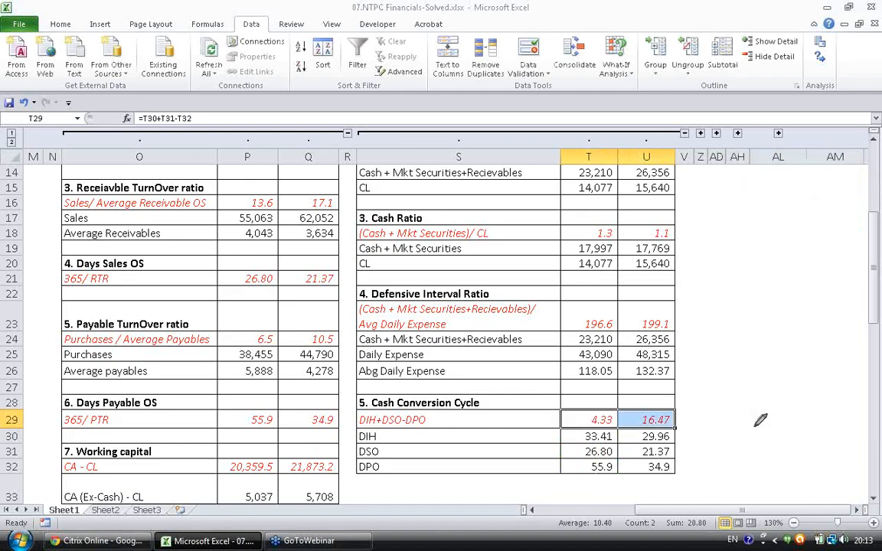
mouse_move(724, 241)
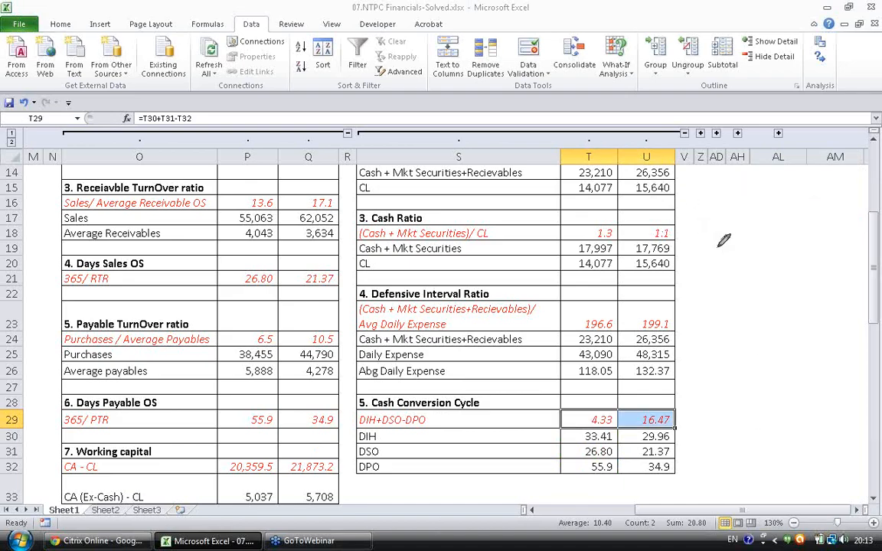
mouse_move(715, 314)
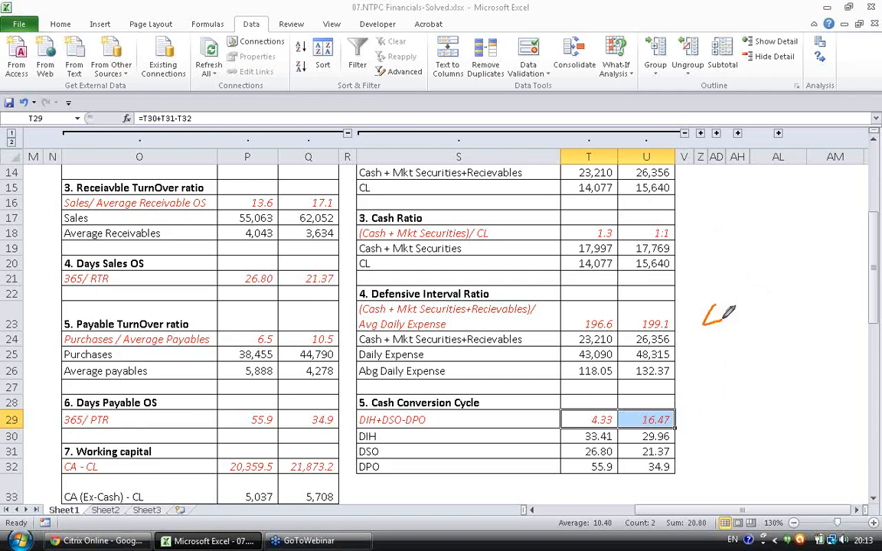
- Handwrite a boxed '4 days' with an arrow to '16.5 days' beside the totals
drag(704, 318, 819, 322)
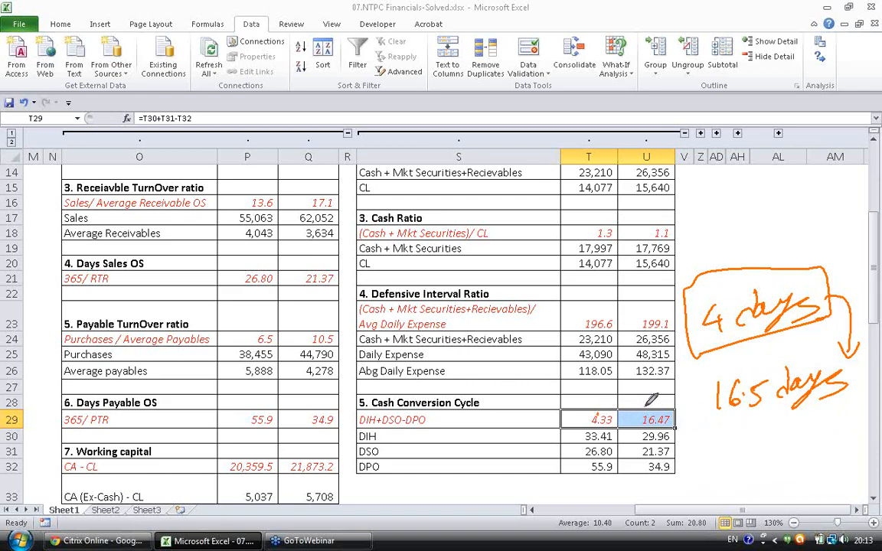
mouse_move(685, 417)
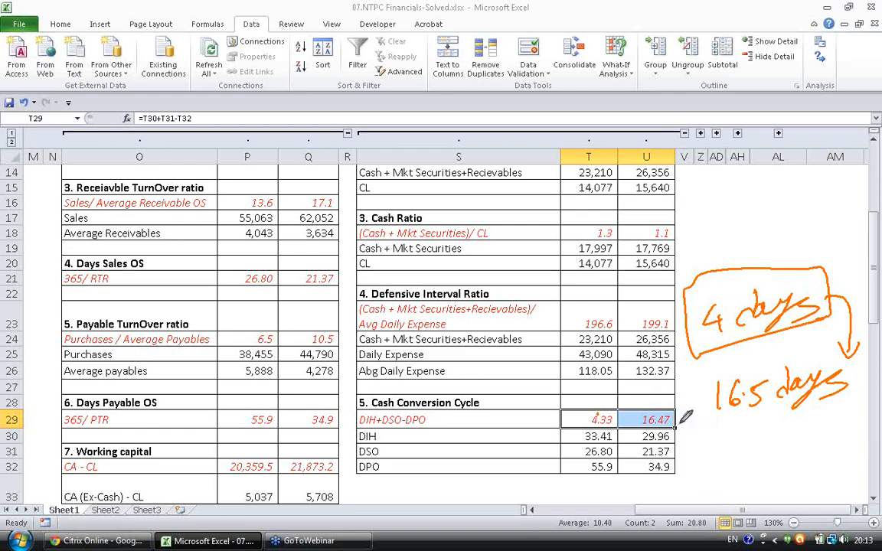